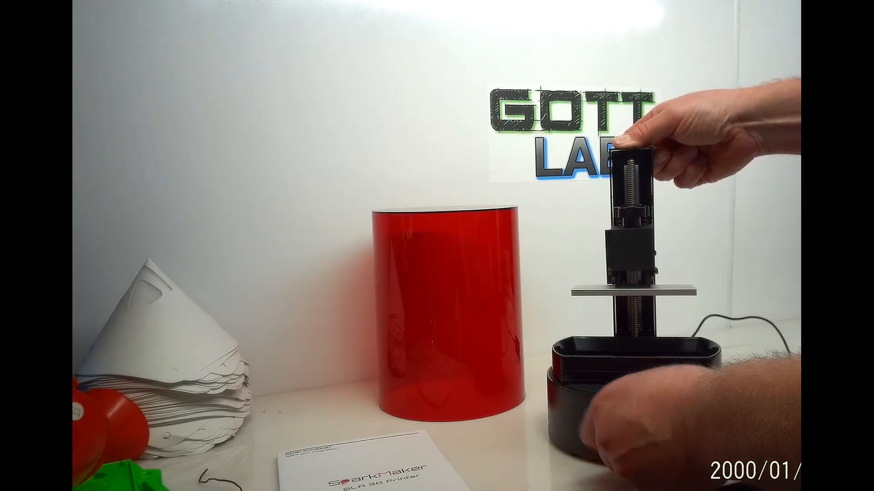
left_click(618, 417)
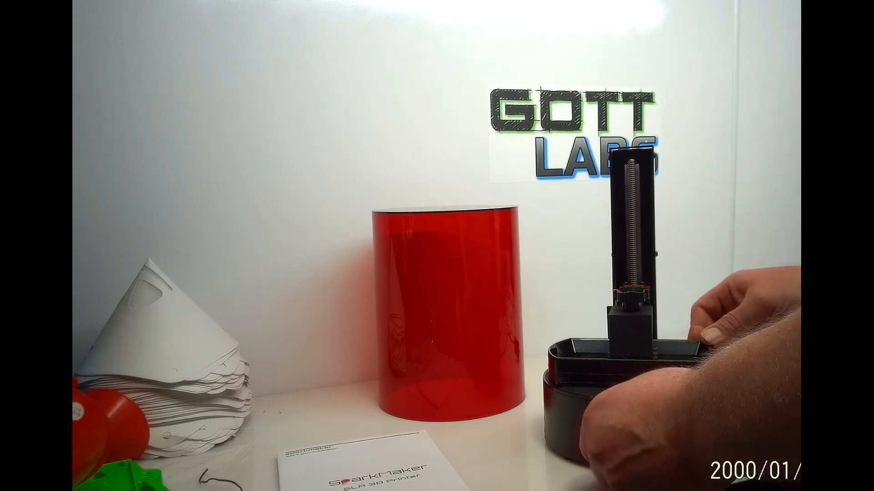
left_click(620, 427)
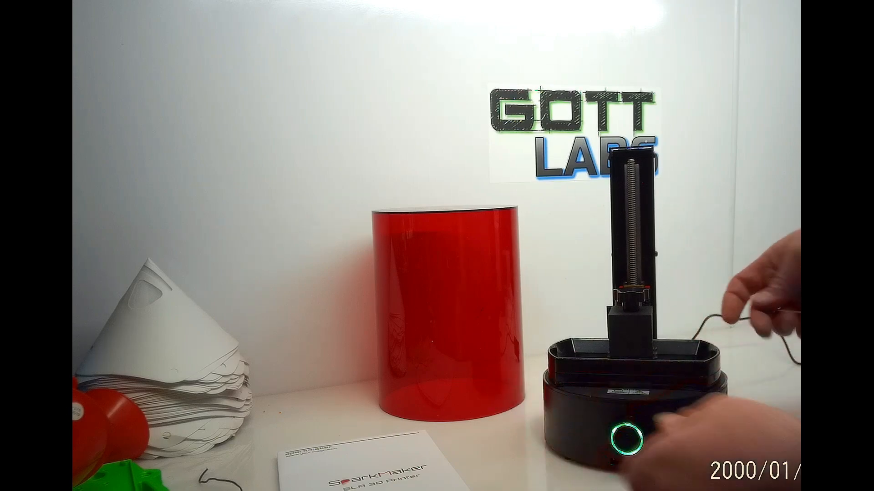